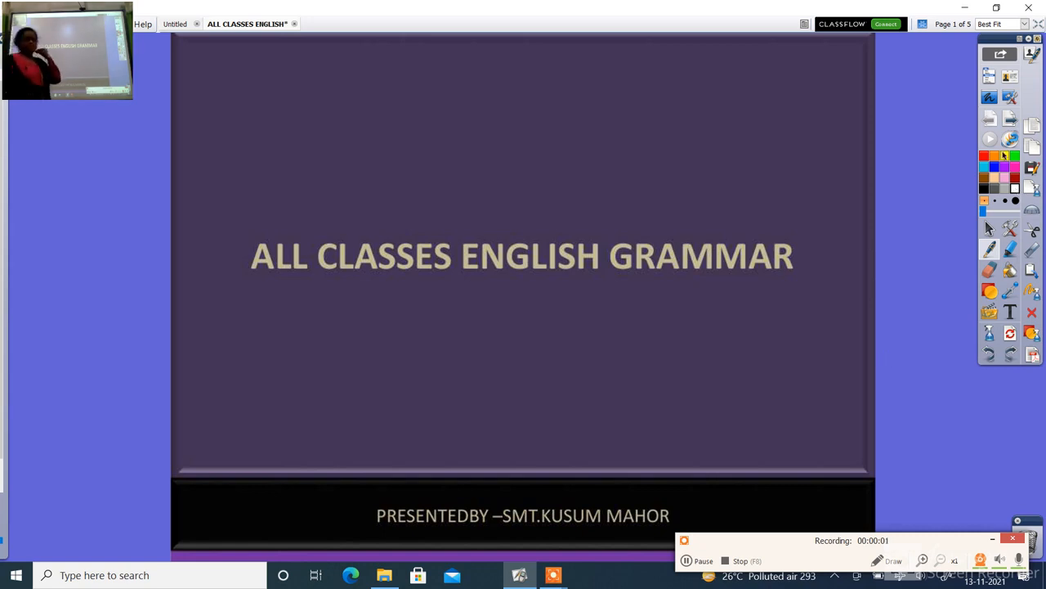
{"action": "mouse_move", "coordinate": [1010, 118]}
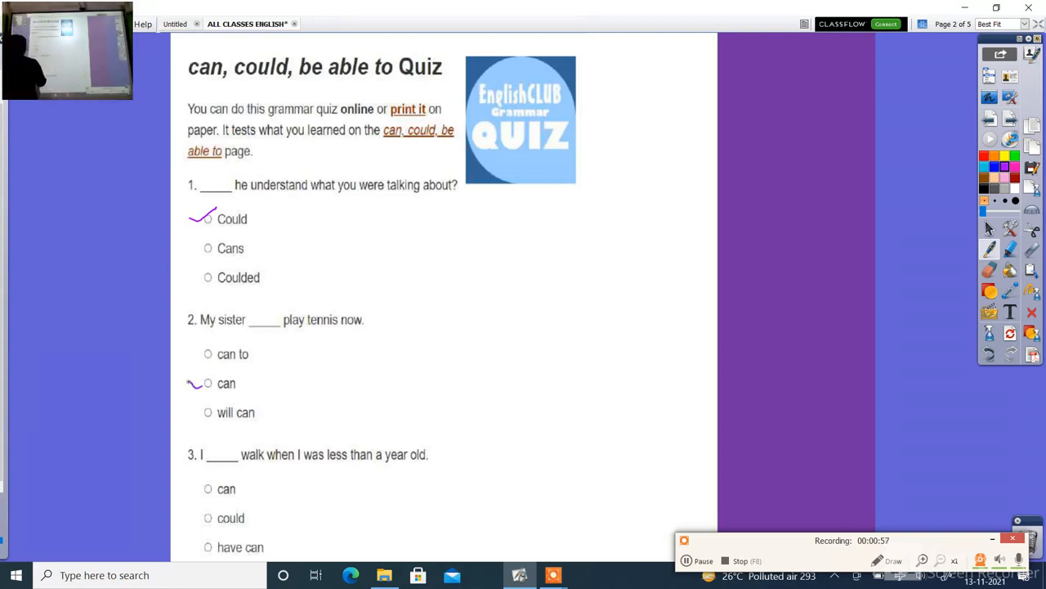
Tick 'can' for question 2 and move down to the next quiz page.
{"action": "left_click_drag", "start_coordinate": [189, 386], "coordinate": [221, 380]}
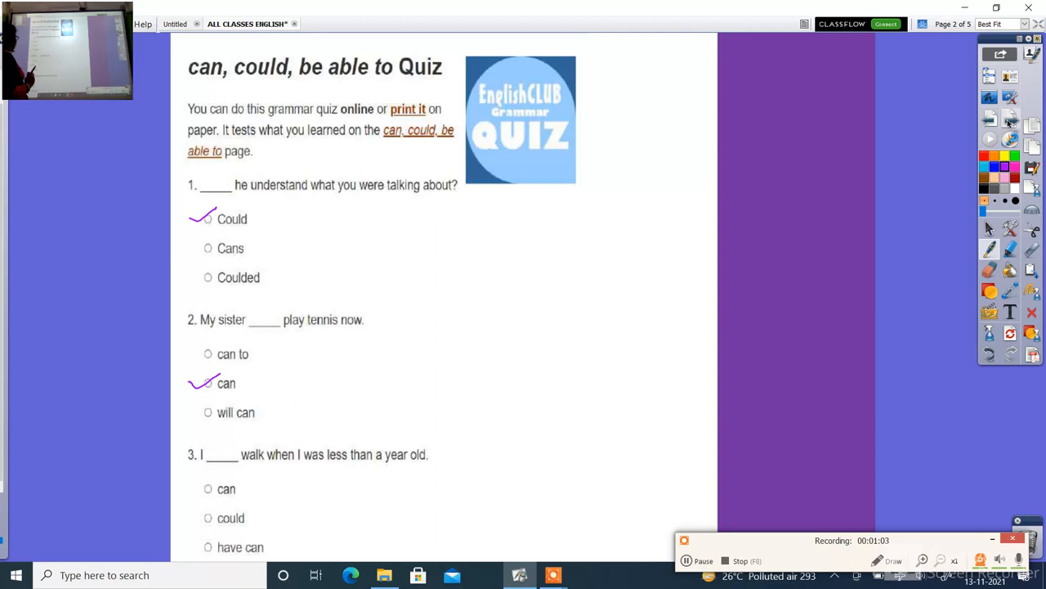
{"action": "mouse_move", "coordinate": [1011, 123]}
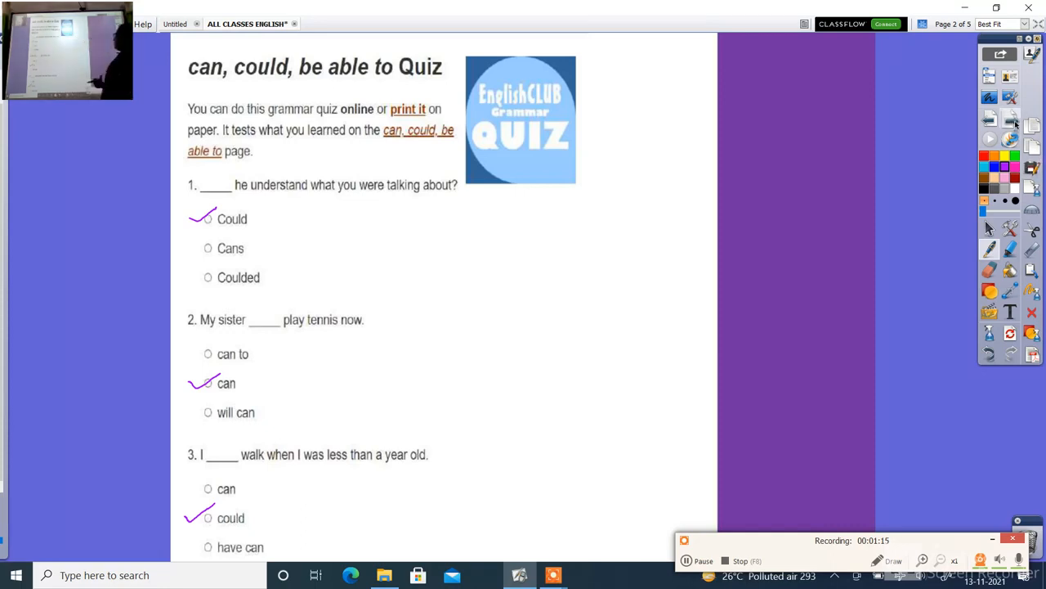
{"action": "scroll", "scroll_direction": "down", "scroll_amount": 3}
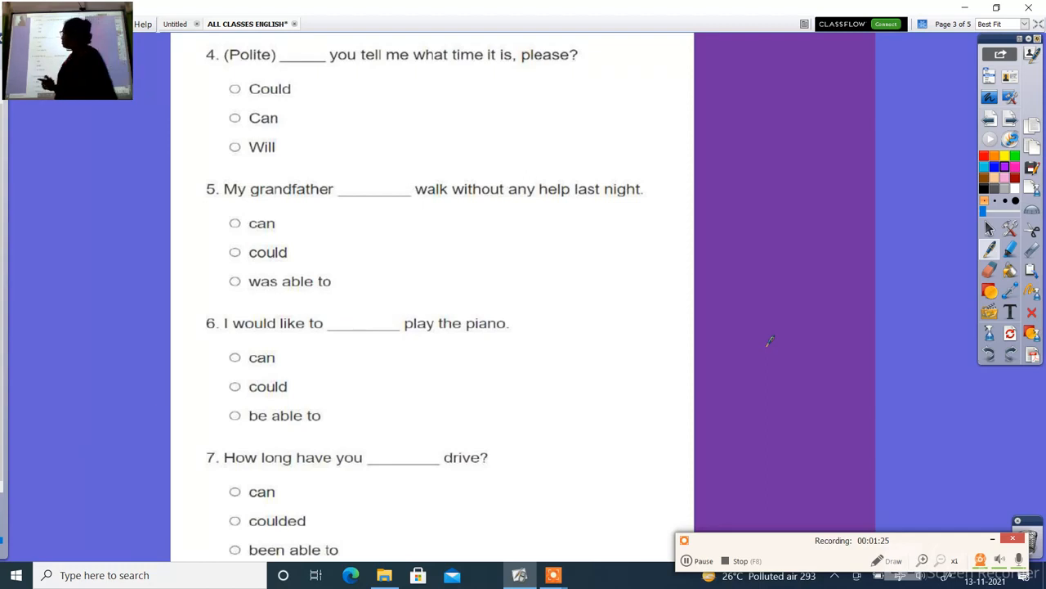
Tick 'Could' for question 4 and 'been able to' for question 7.
{"action": "left_click_drag", "start_coordinate": [214, 96], "coordinate": [258, 82]}
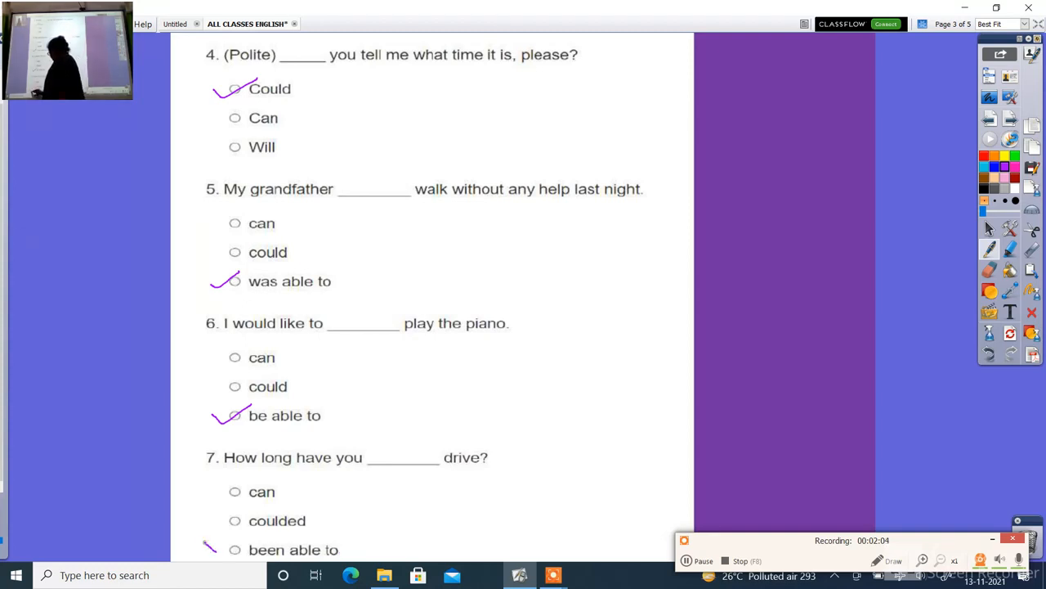
{"action": "left_click_drag", "start_coordinate": [209, 539], "coordinate": [237, 556]}
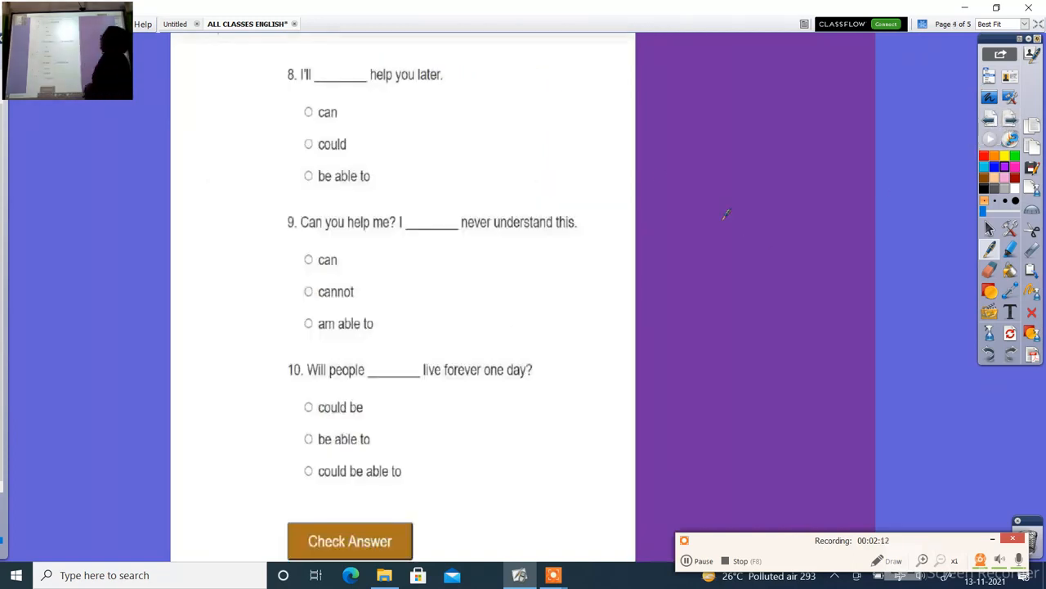
{"action": "mouse_move", "coordinate": [408, 168]}
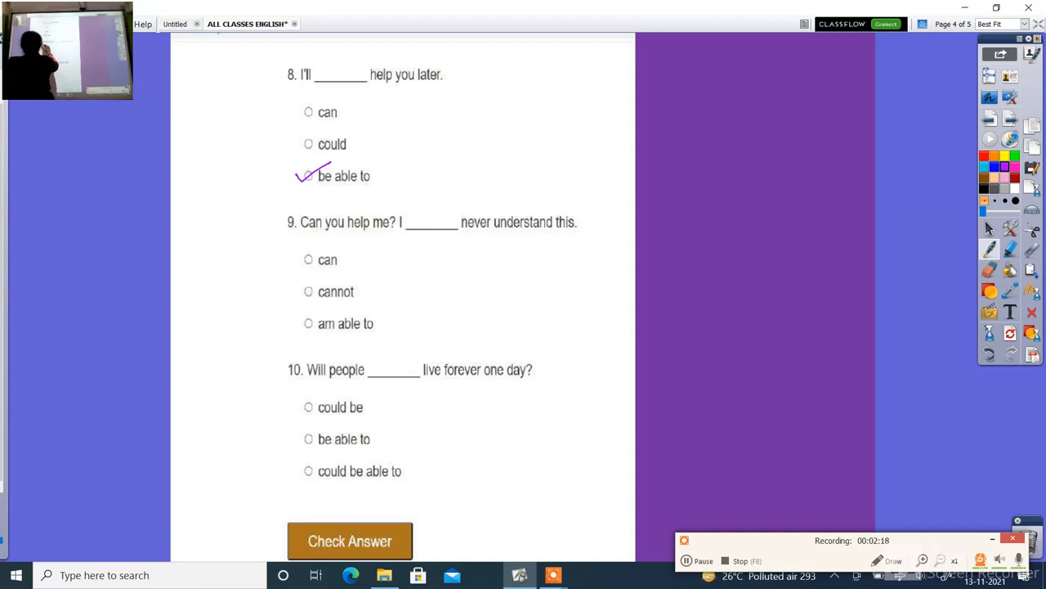
{"action": "mouse_move", "coordinate": [334, 258]}
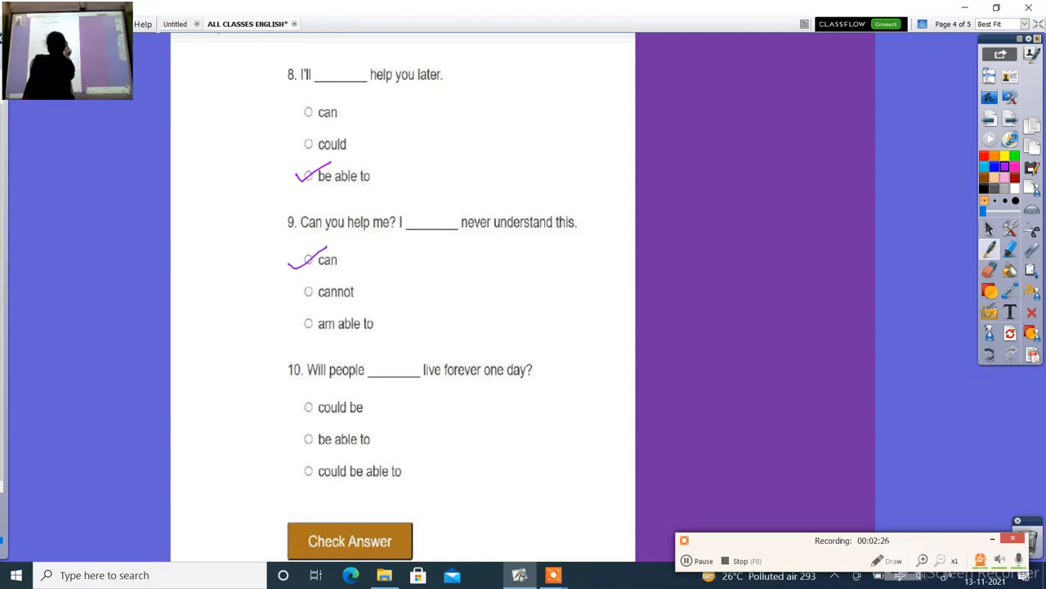
{"action": "mouse_move", "coordinate": [488, 522]}
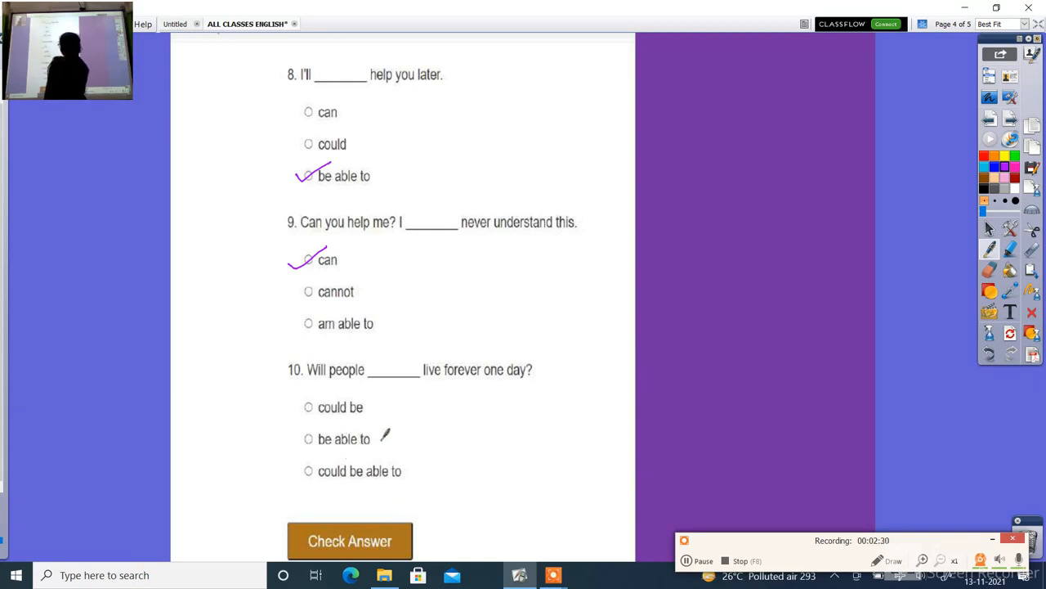
Tick 'be able to' for question 10 and advance to the correct-answers page.
{"action": "left_click_drag", "start_coordinate": [286, 454], "coordinate": [327, 428]}
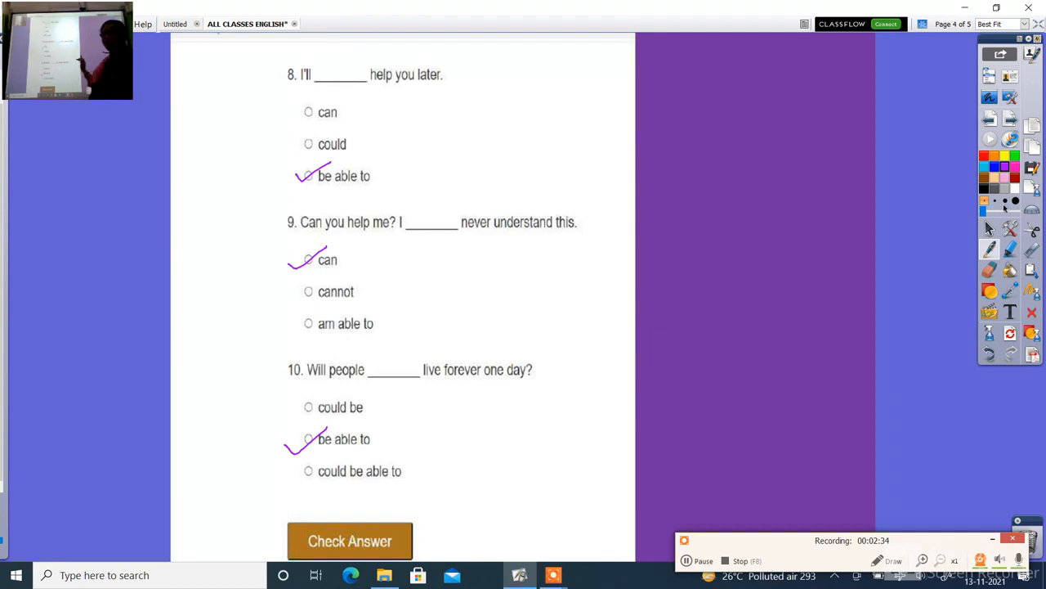
{"action": "mouse_move", "coordinate": [1011, 121]}
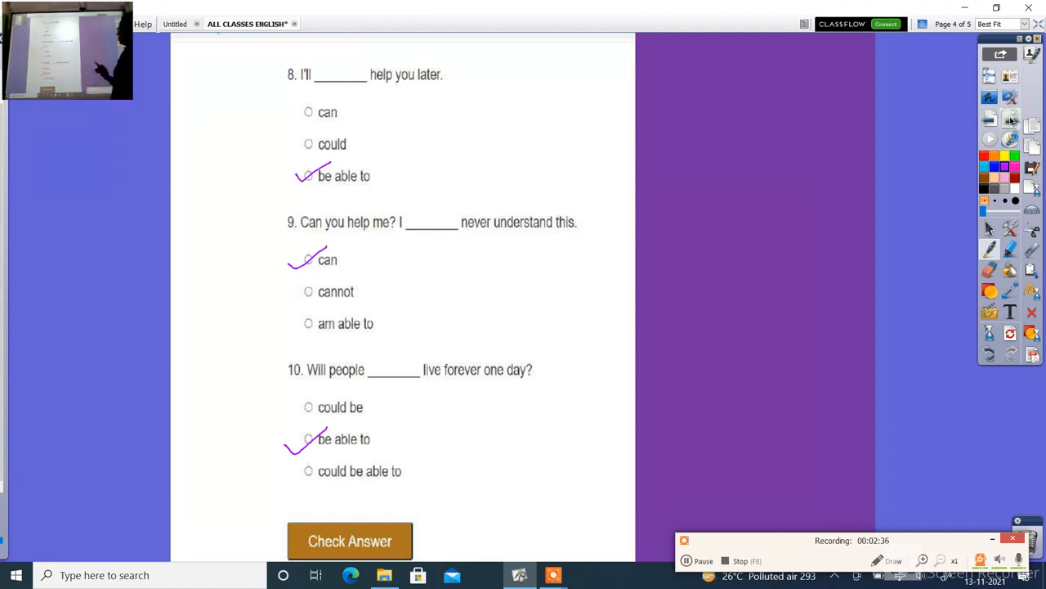
{"action": "left_click", "coordinate": [350, 539]}
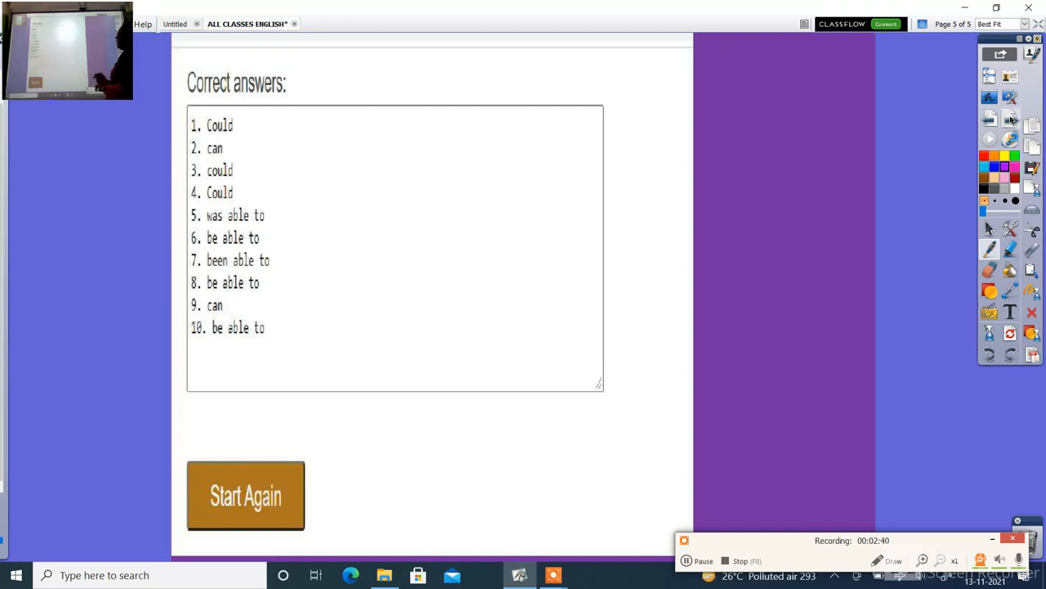
{"action": "mouse_move", "coordinate": [1011, 118]}
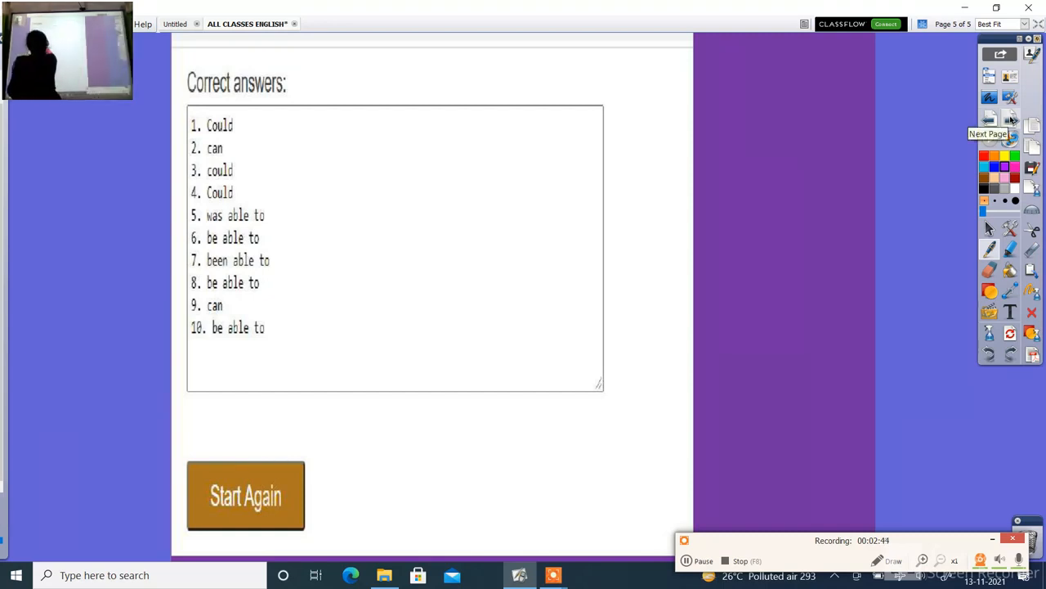
Tick all ten listed answers and write the score 10 above the list.
{"action": "left_click_drag", "start_coordinate": [246, 131], "coordinate": [278, 193]}
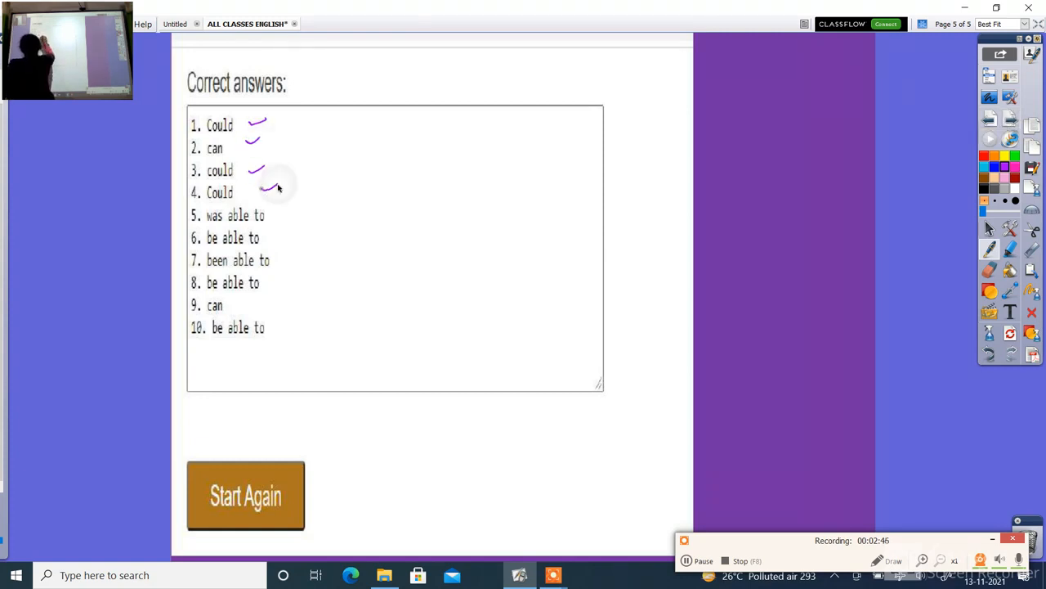
{"action": "left_click_drag", "start_coordinate": [270, 193], "coordinate": [302, 281]}
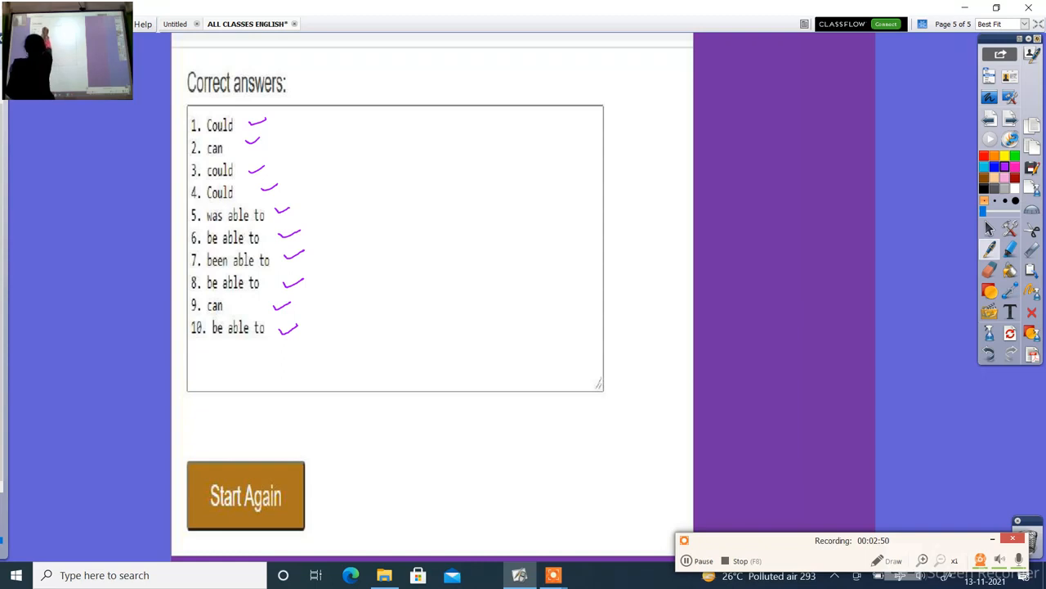
{"action": "left_click_drag", "start_coordinate": [284, 121], "coordinate": [314, 115]}
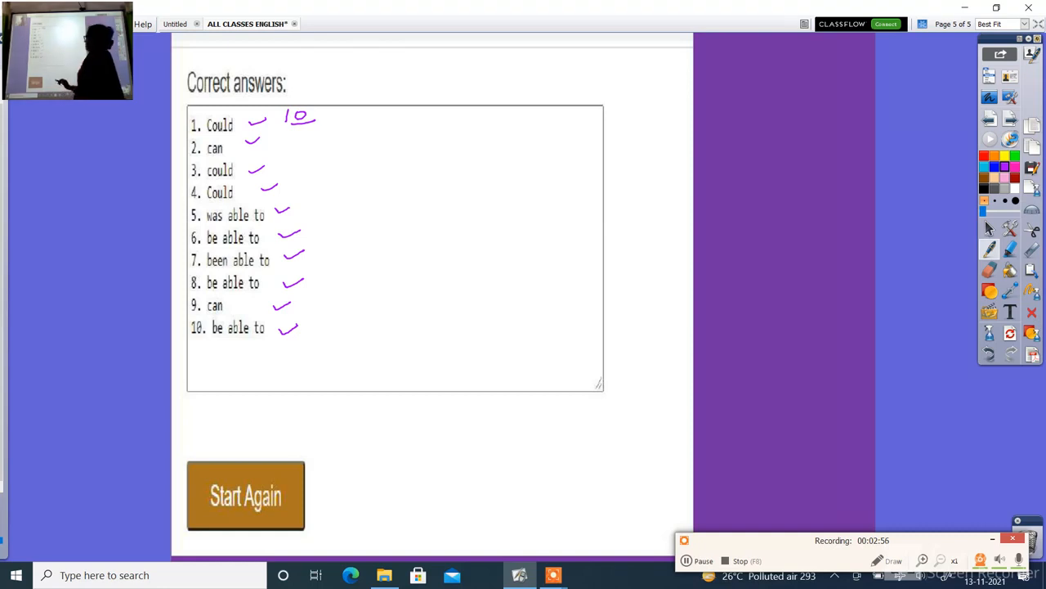
{"action": "left_click_drag", "start_coordinate": [323, 504], "coordinate": [352, 507]}
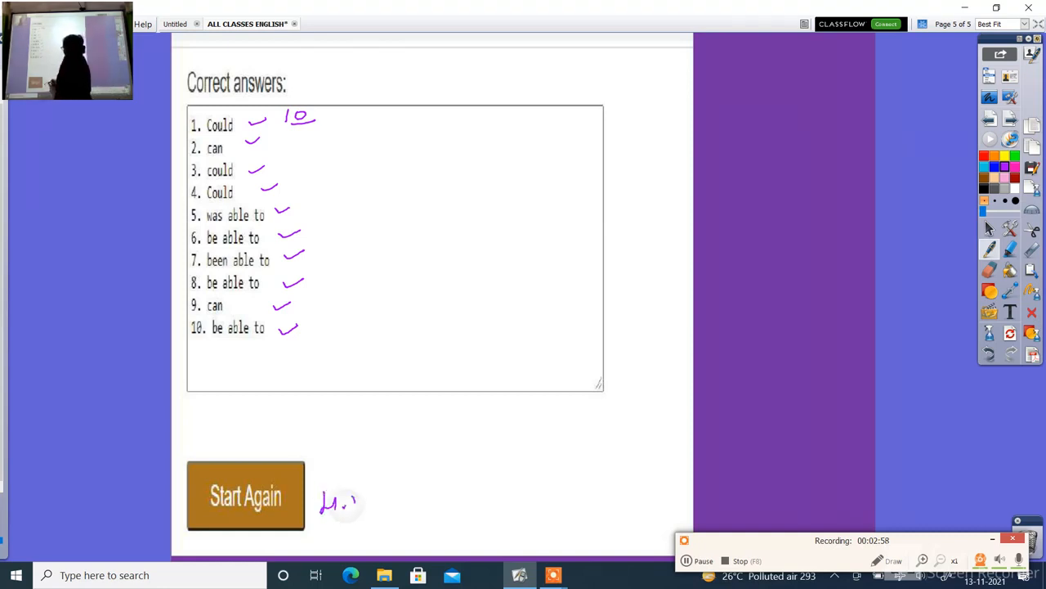